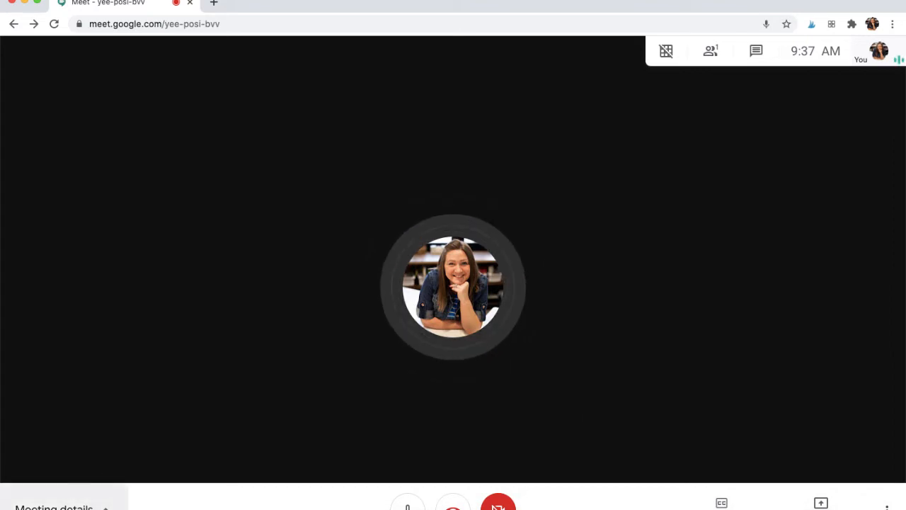
# Review the meeting's joining details and attachments, then bring up the Present now choices.
pyautogui.click(55, 506)
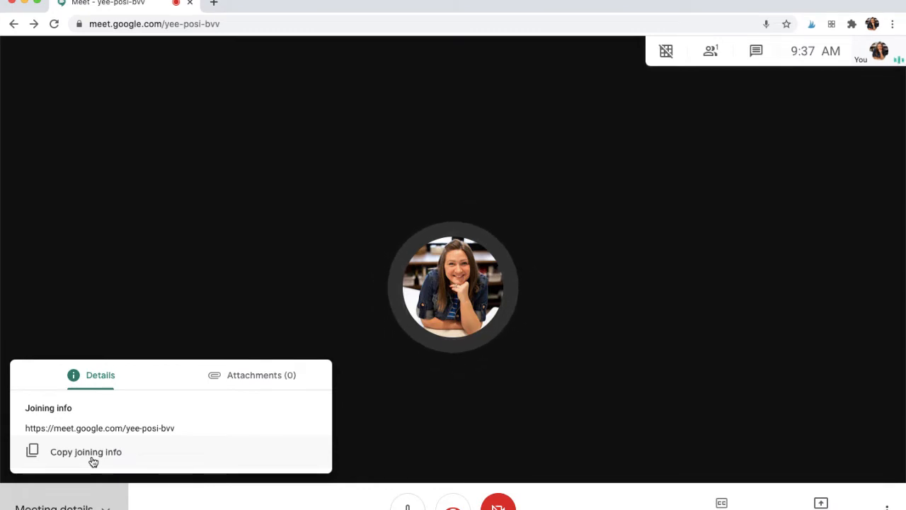
pyautogui.moveTo(139, 406)
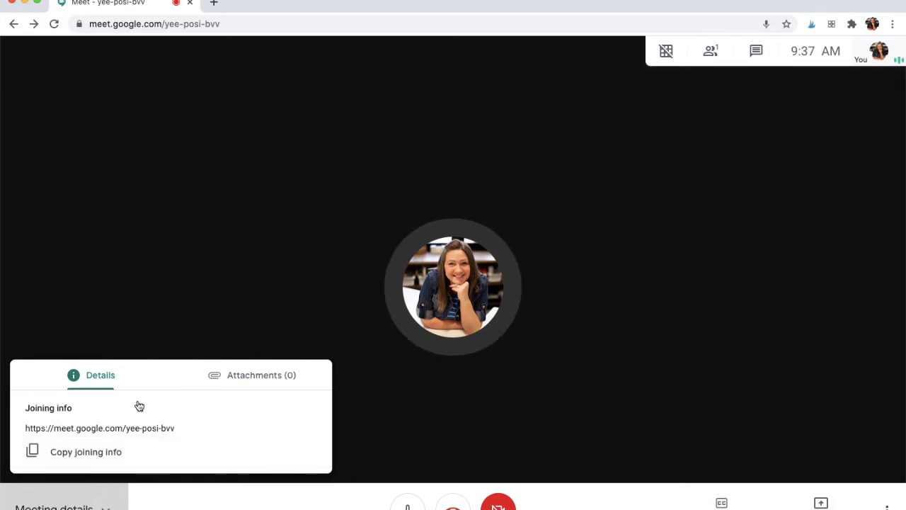
pyautogui.click(256, 375)
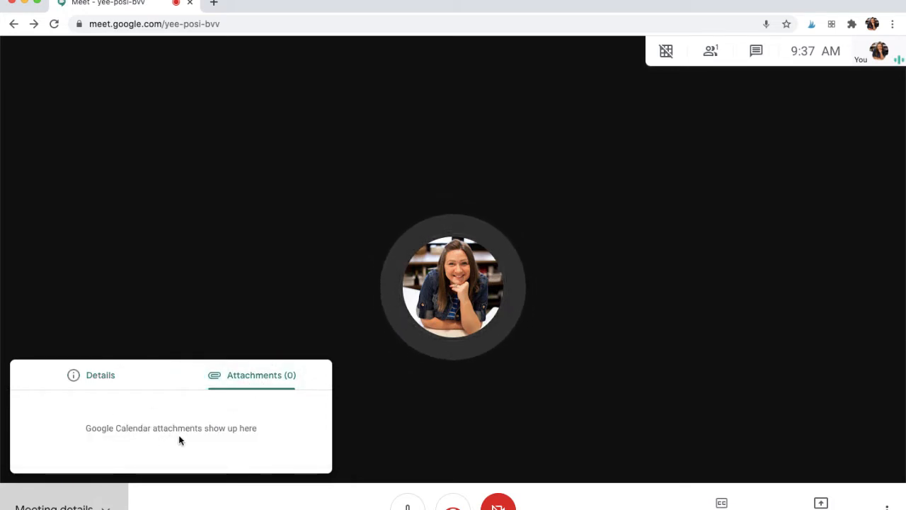
pyautogui.moveTo(85, 383)
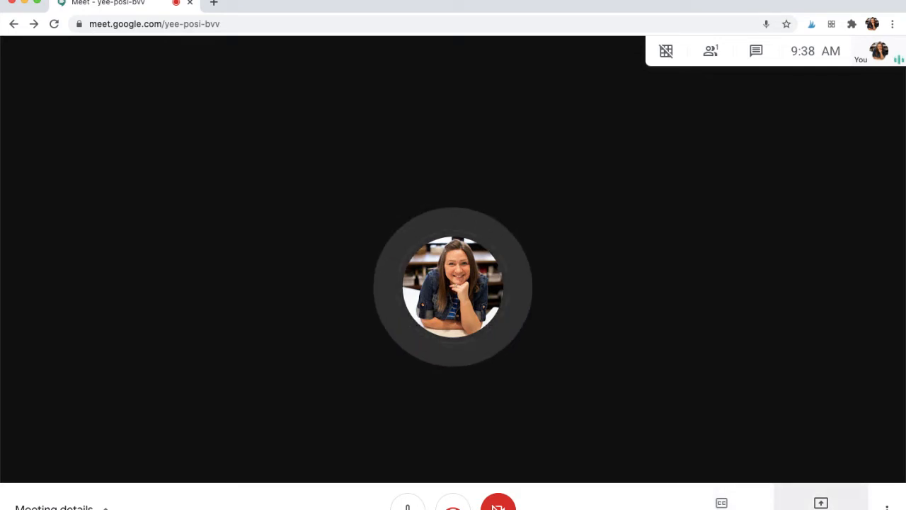
pyautogui.click(820, 503)
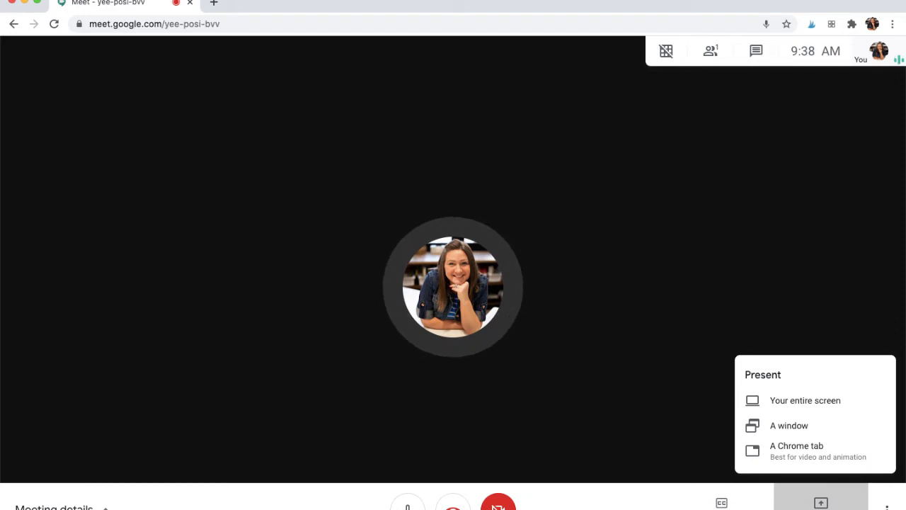
pyautogui.moveTo(820, 410)
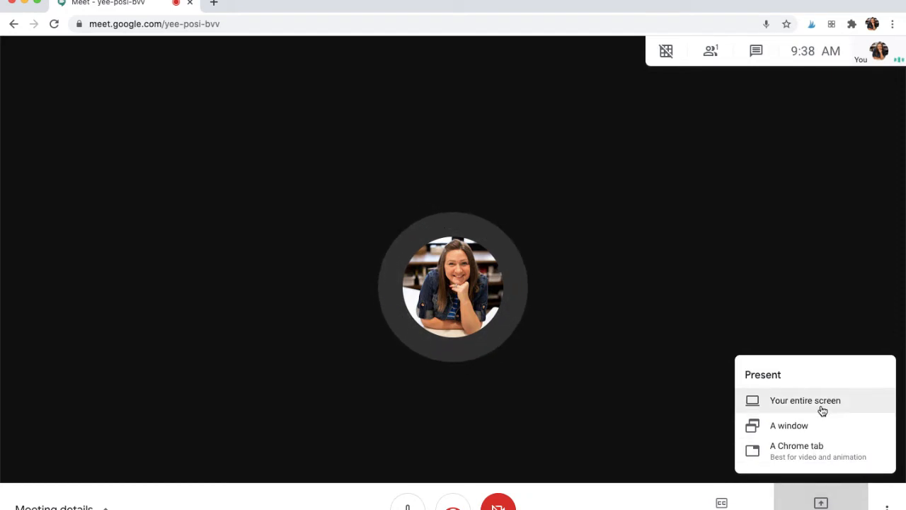
pyautogui.moveTo(806, 425)
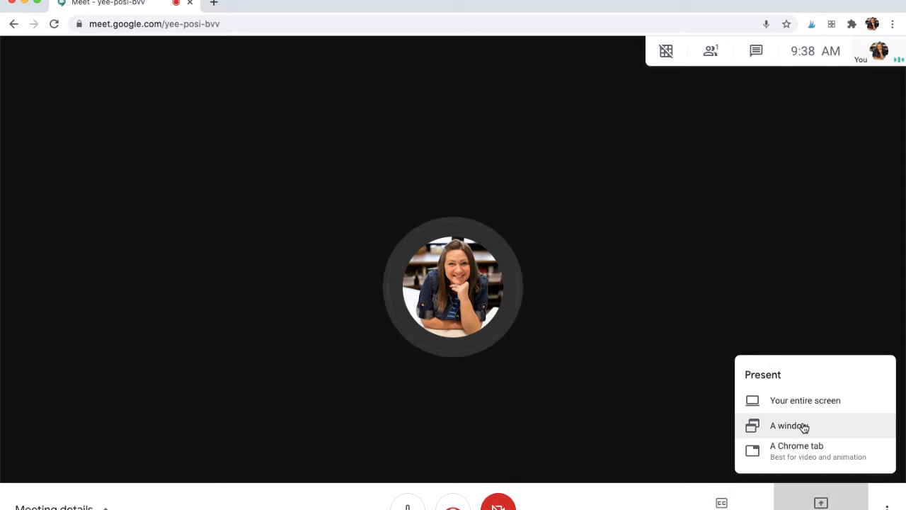
pyautogui.moveTo(814, 435)
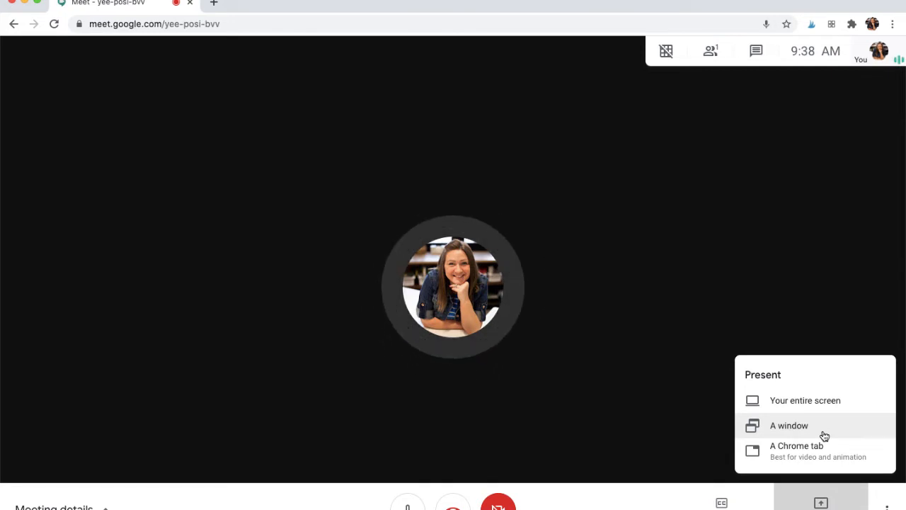
pyautogui.moveTo(847, 456)
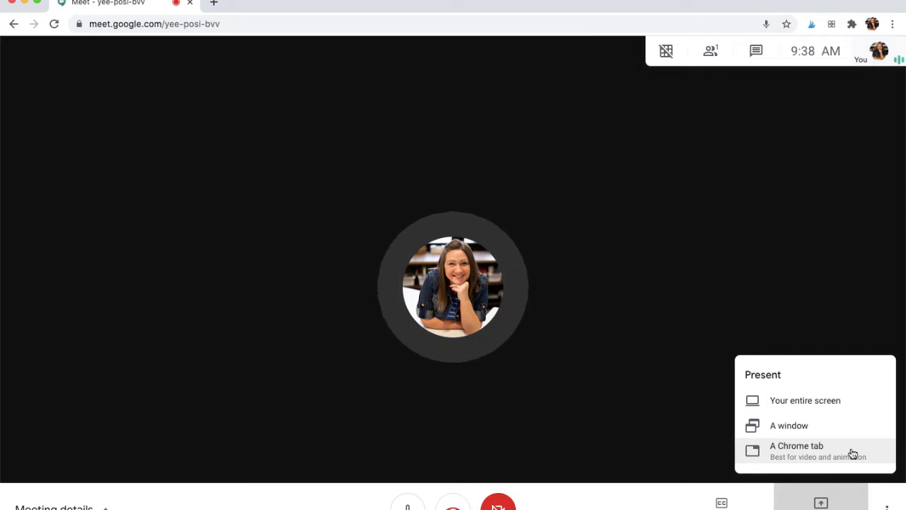
# Share a single Chrome tab, picking the Meet tab in the share dialog.
pyautogui.click(797, 449)
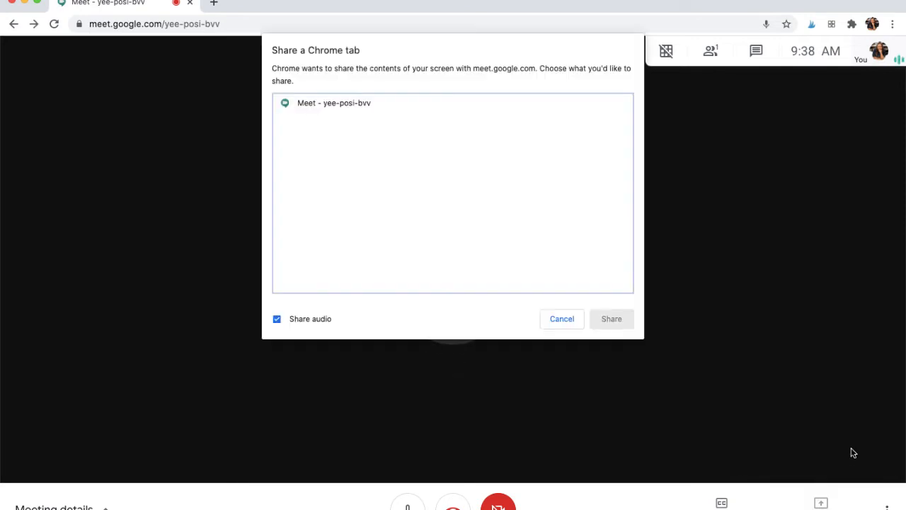
pyautogui.moveTo(335, 111)
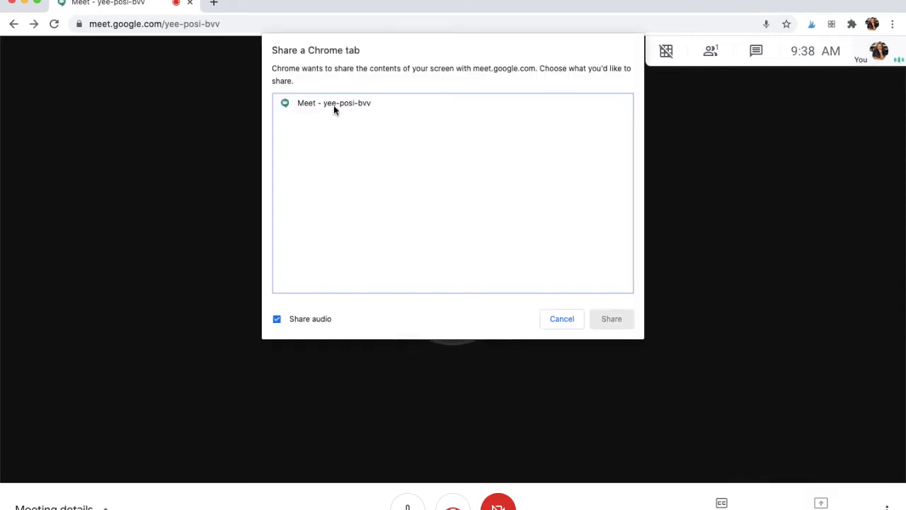
pyautogui.click(333, 102)
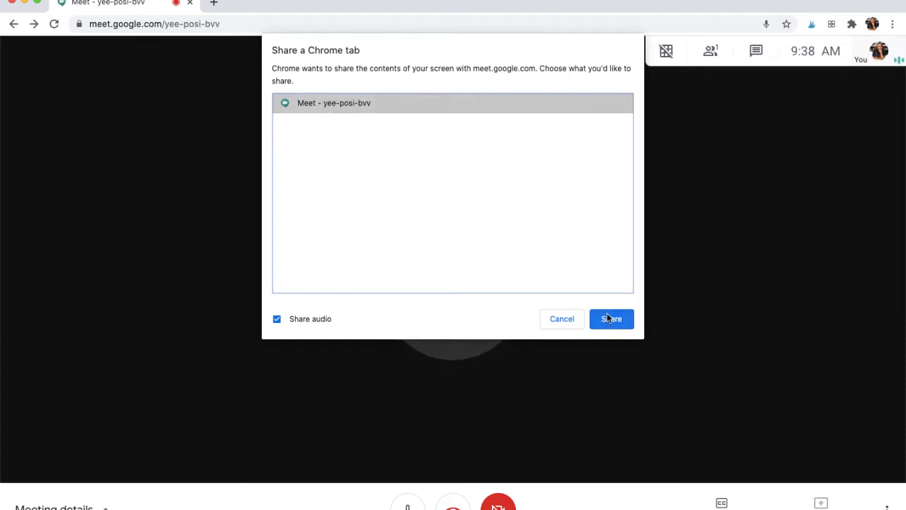
pyautogui.moveTo(574, 326)
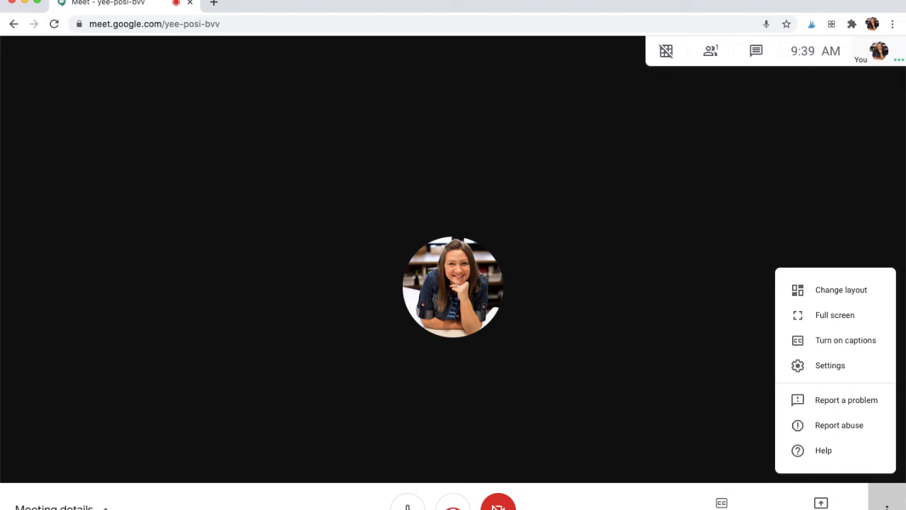
pyautogui.moveTo(847, 294)
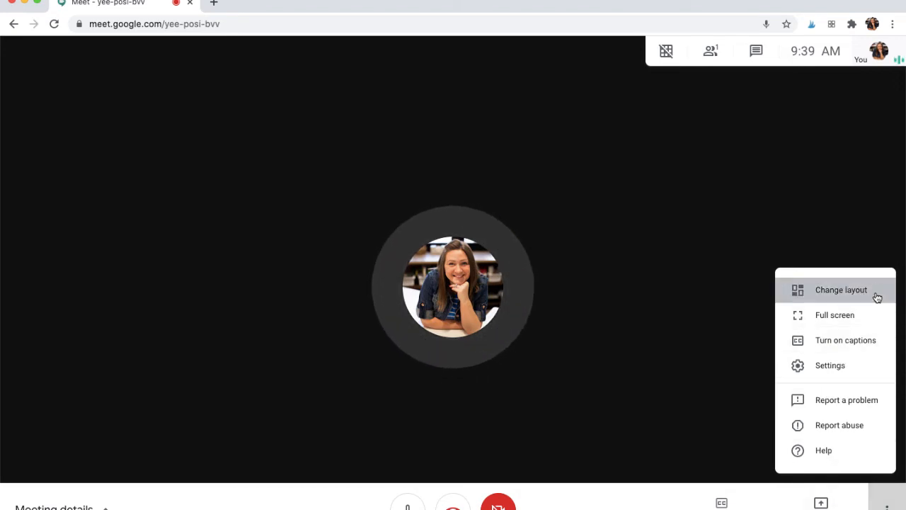
# Open the Change layout dialog showing Auto, Sidebar, Spotlight and Tiled.
pyautogui.click(840, 290)
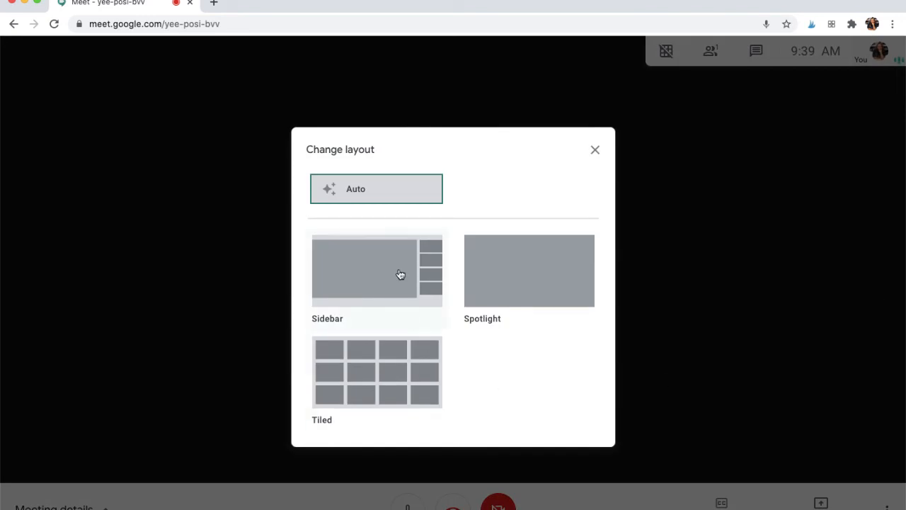
pyautogui.moveTo(430, 265)
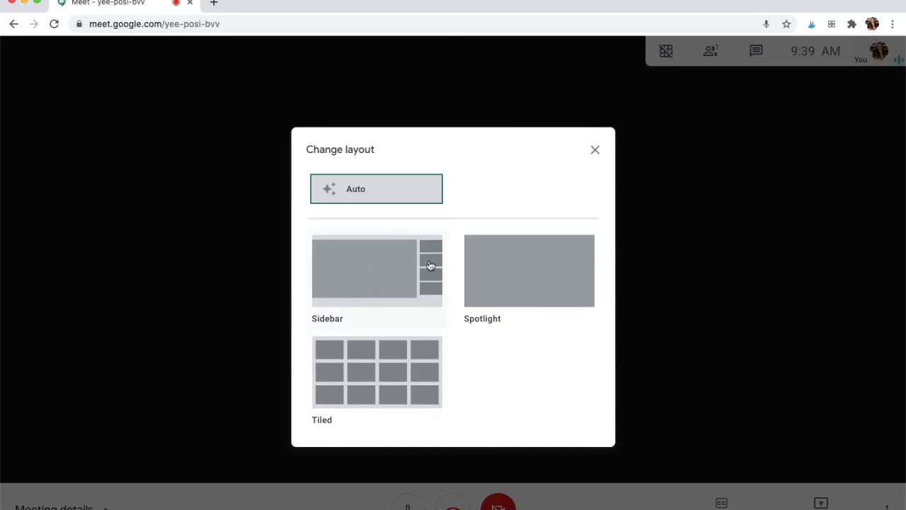
pyautogui.moveTo(429, 298)
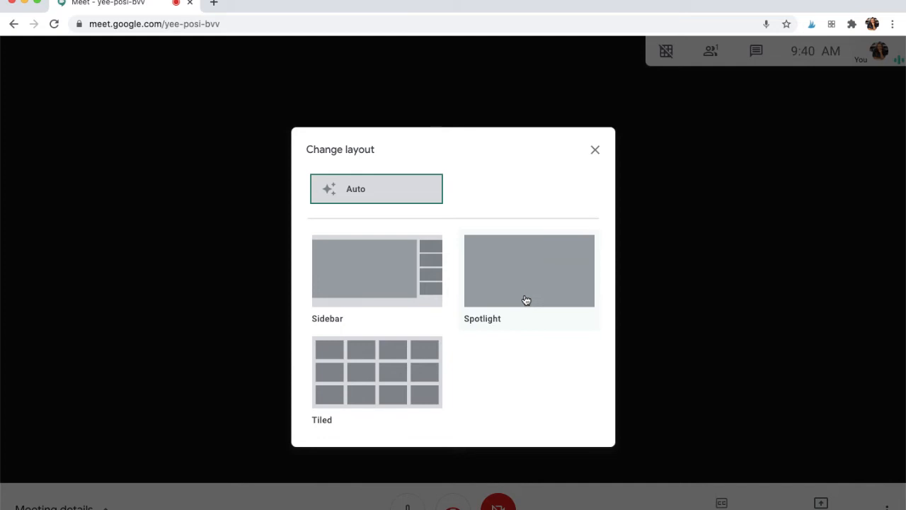
pyautogui.moveTo(414, 375)
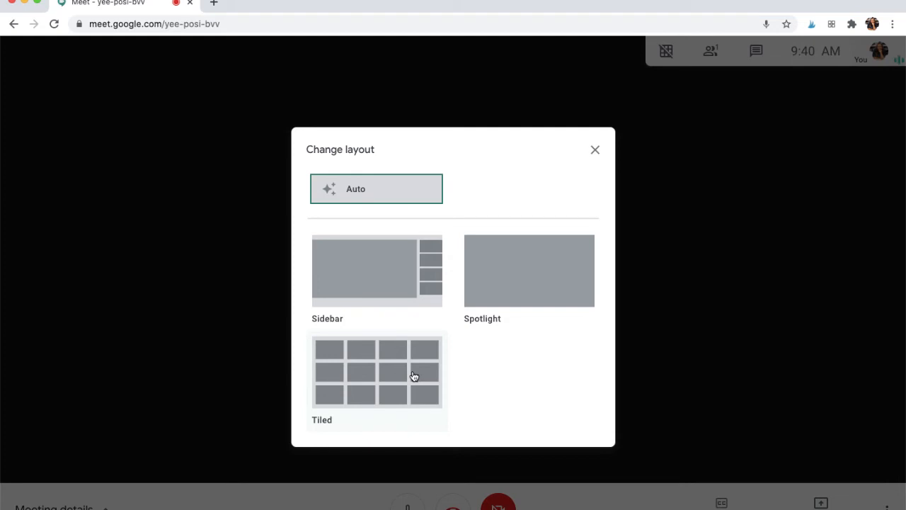
pyautogui.moveTo(425, 276)
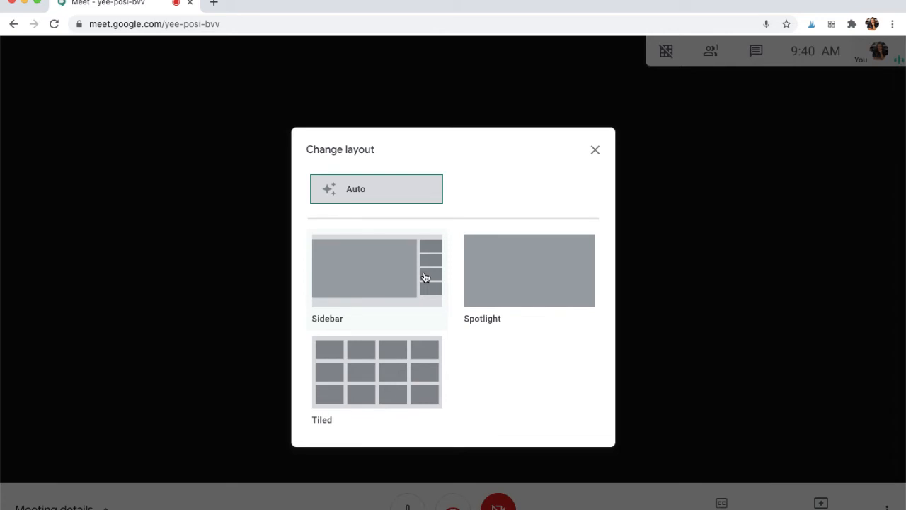
pyautogui.moveTo(363, 308)
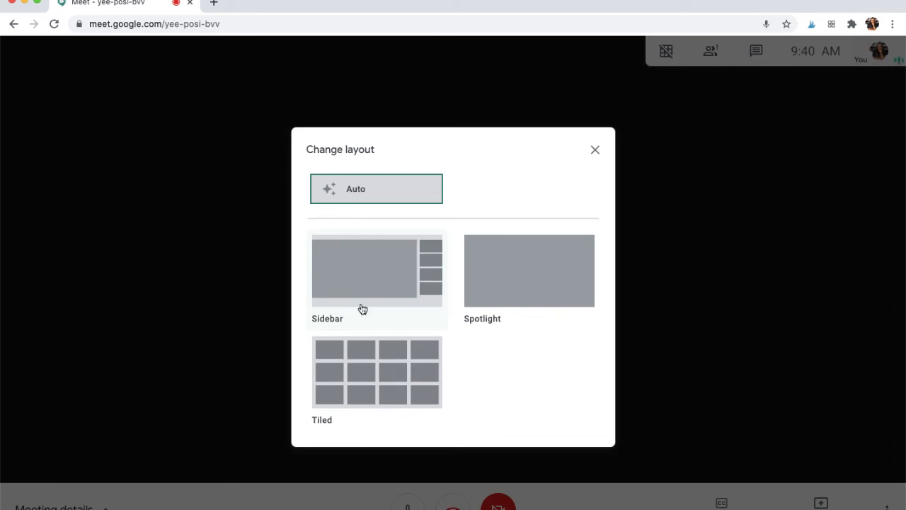
pyautogui.moveTo(361, 284)
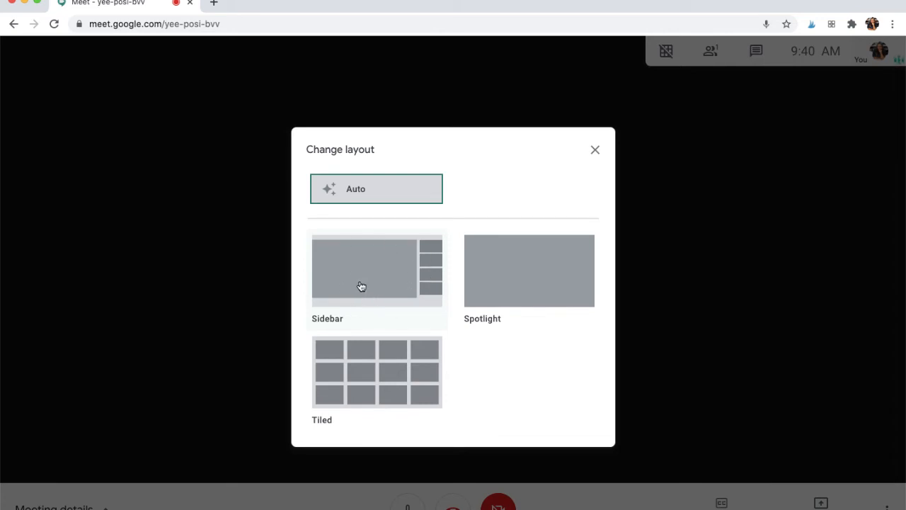
pyautogui.moveTo(361, 287)
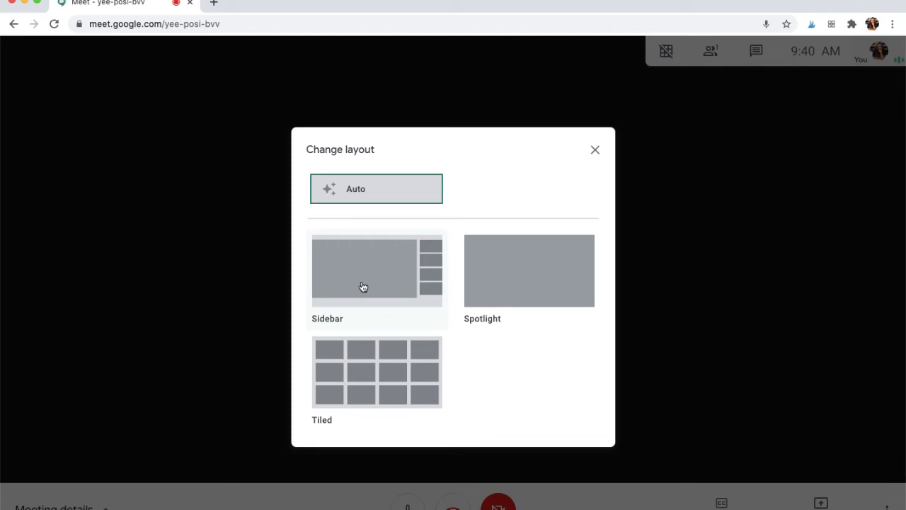
pyautogui.moveTo(430, 283)
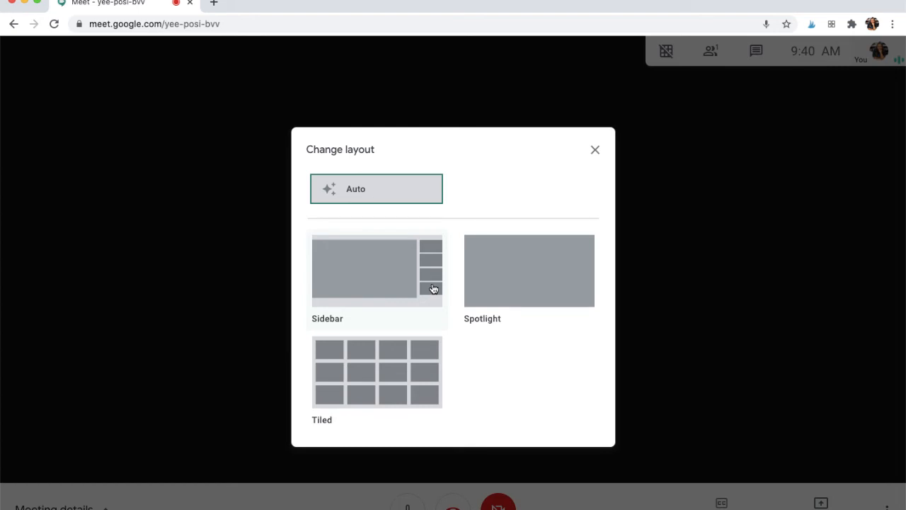
pyautogui.moveTo(356, 273)
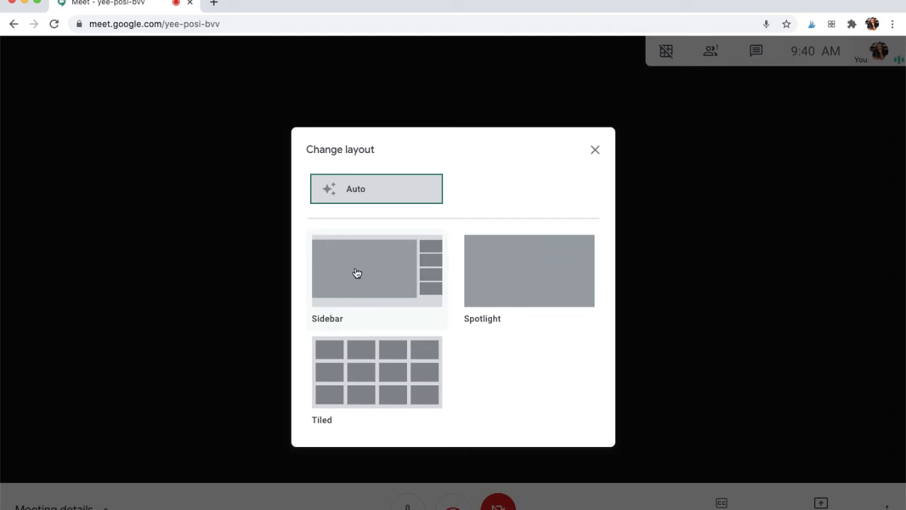
pyautogui.moveTo(363, 300)
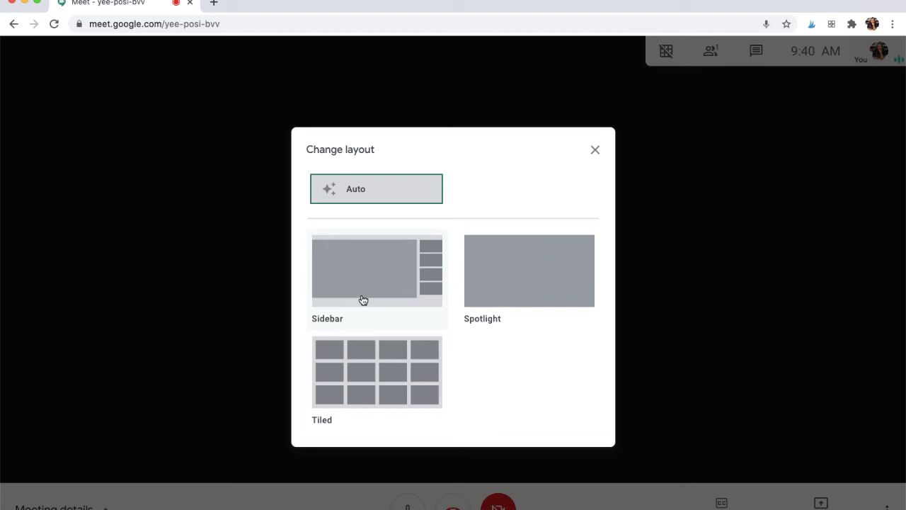
pyautogui.moveTo(400, 386)
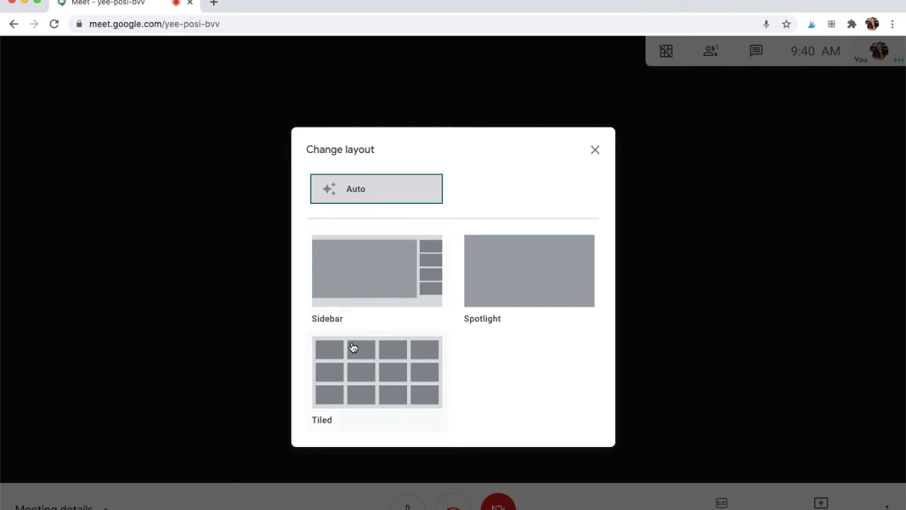
pyautogui.moveTo(435, 400)
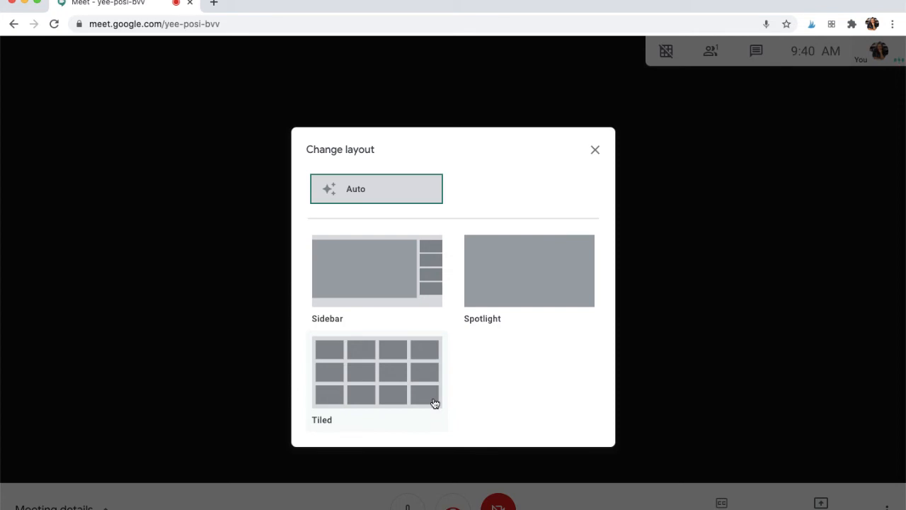
pyautogui.moveTo(424, 413)
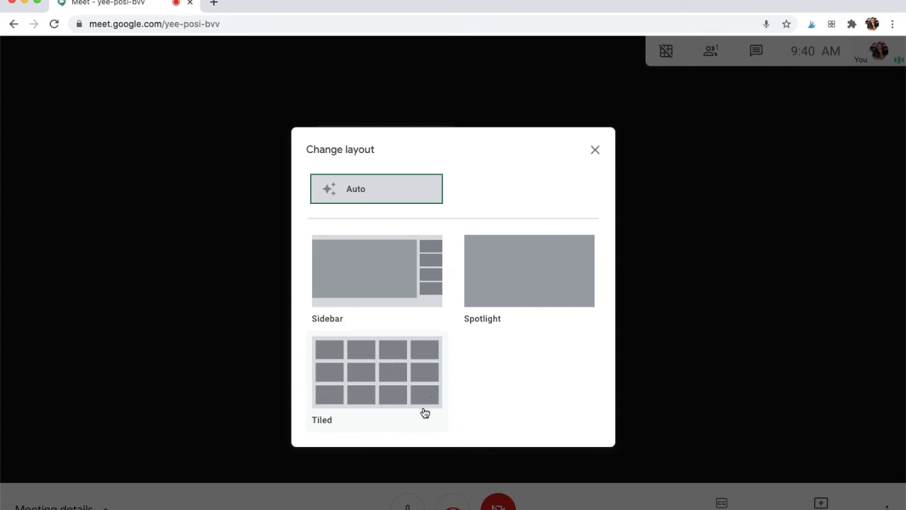
pyautogui.moveTo(376, 393)
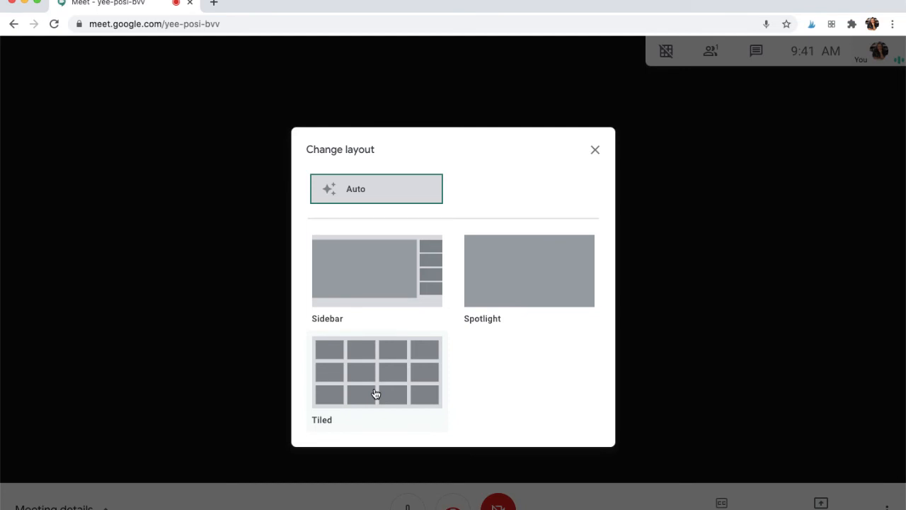
pyautogui.moveTo(355, 368)
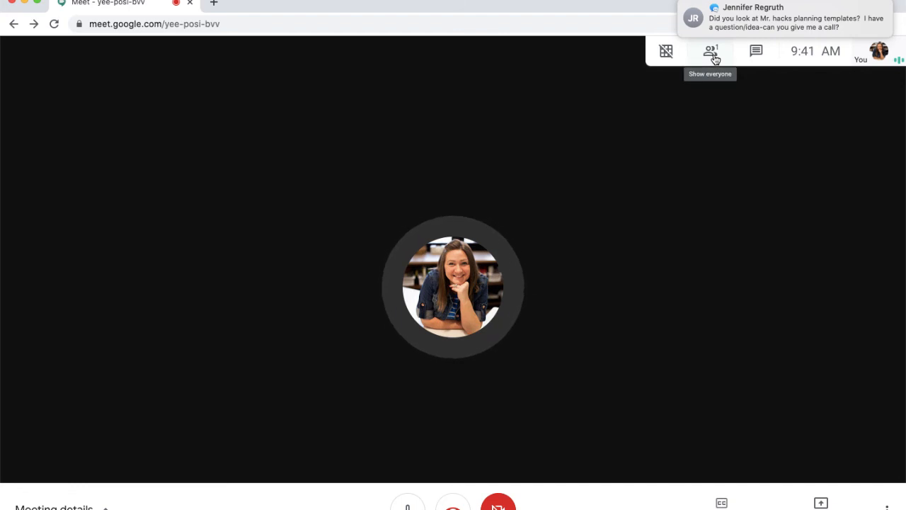
# Open the grid view extension's checkbox options menu.
pyautogui.click(666, 51)
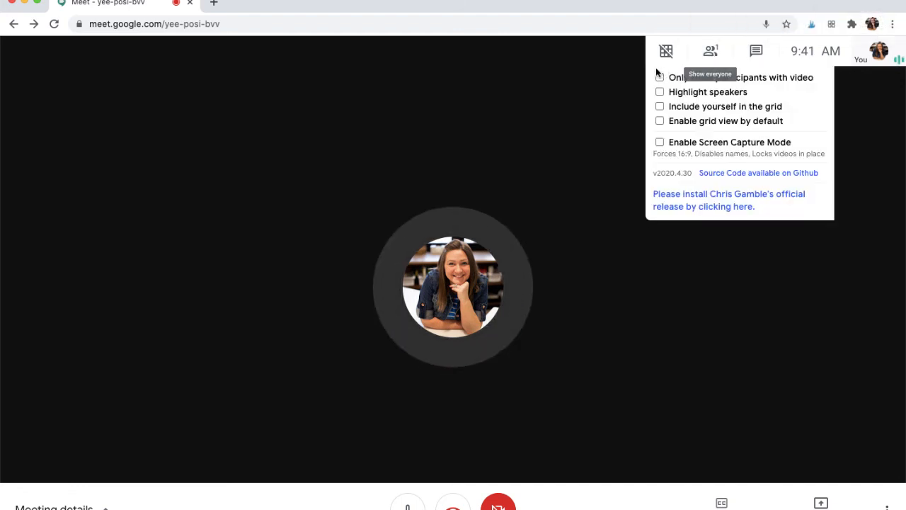
pyautogui.moveTo(665, 107)
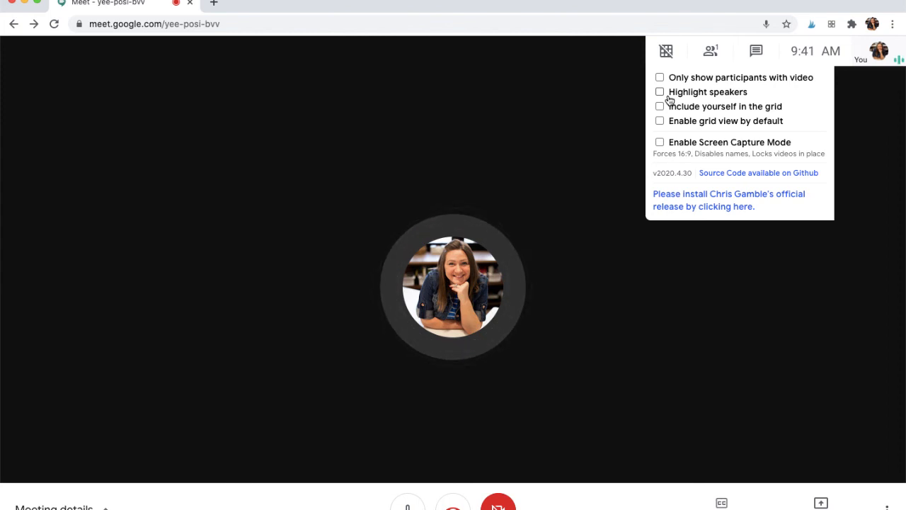
pyautogui.moveTo(799, 106)
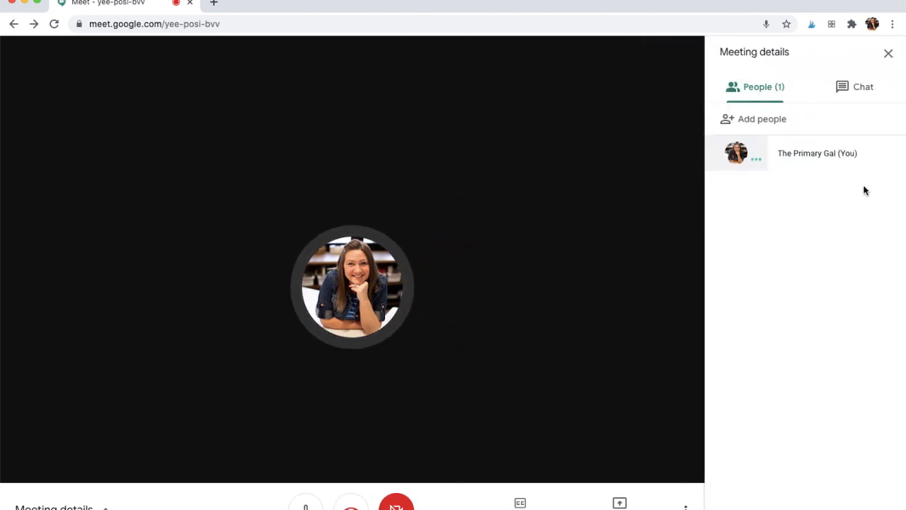
# Switch the side panel to the empty chat, then close the meeting details panel.
pyautogui.click(862, 87)
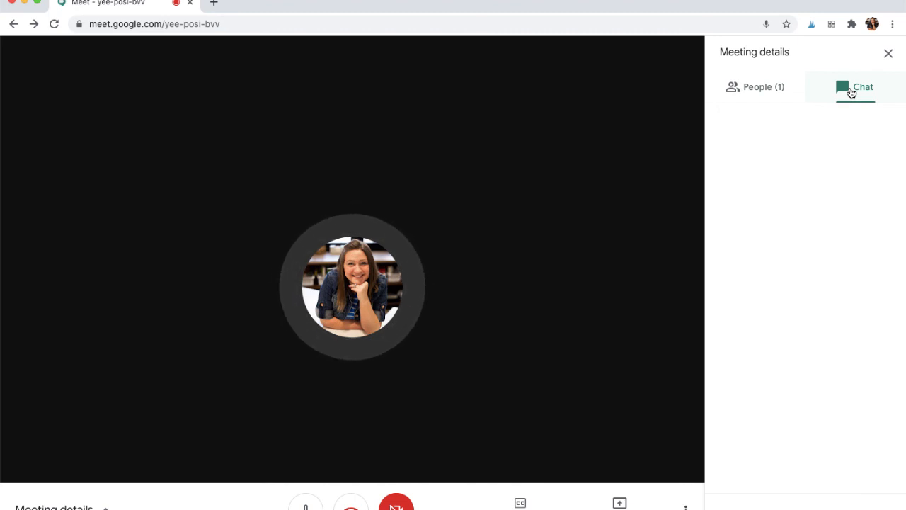
pyautogui.click(886, 55)
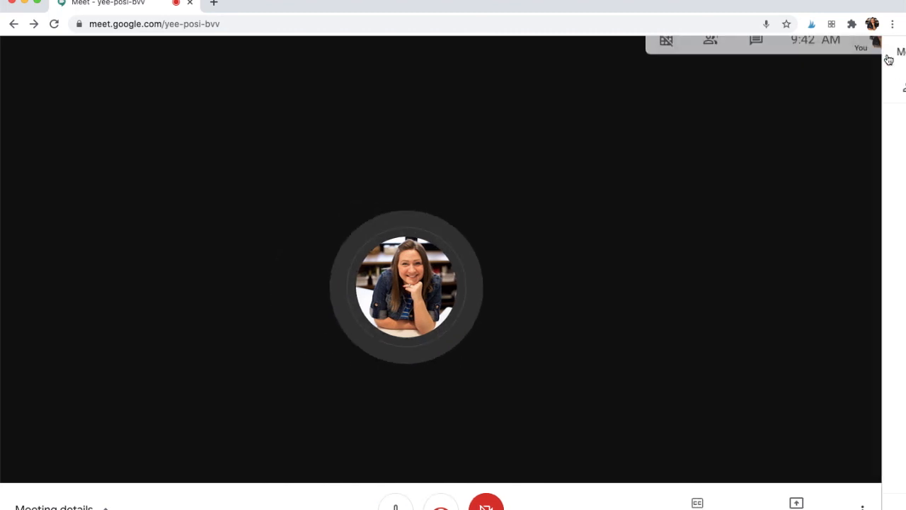